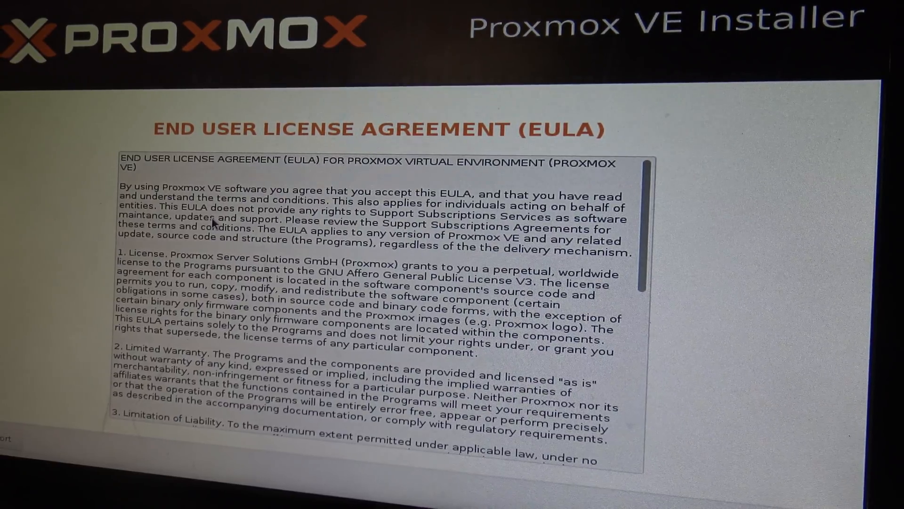
{"action": "mouse_move", "coordinate": [709, 339]}
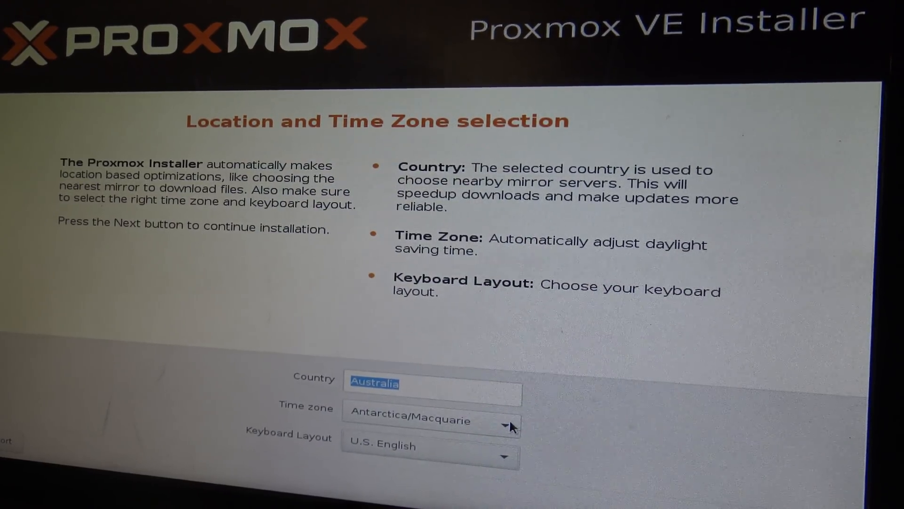
- Accept the EULA and keep Australia with Antarctica/Macquarie time zone, continuing to the password step
{"action": "left_click", "coordinate": [504, 420]}
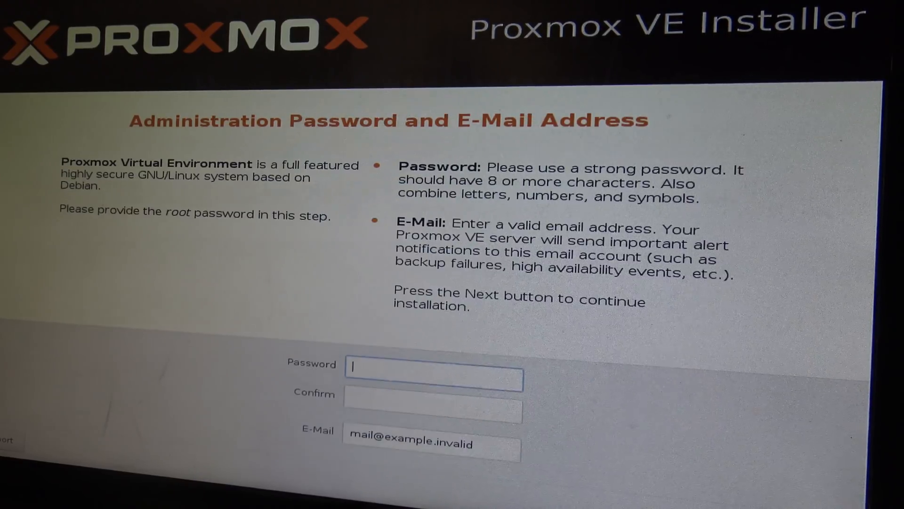
{"action": "type", "text": "***"}
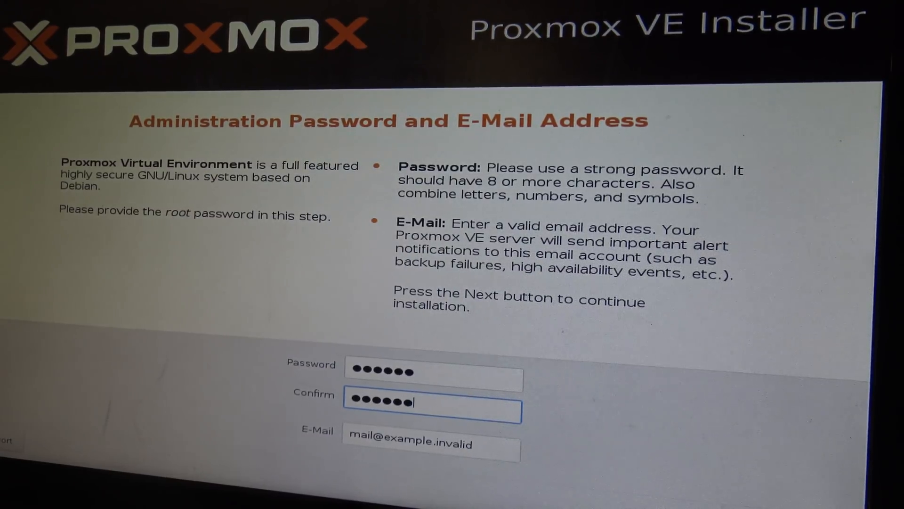
{"action": "left_click", "coordinate": [432, 445]}
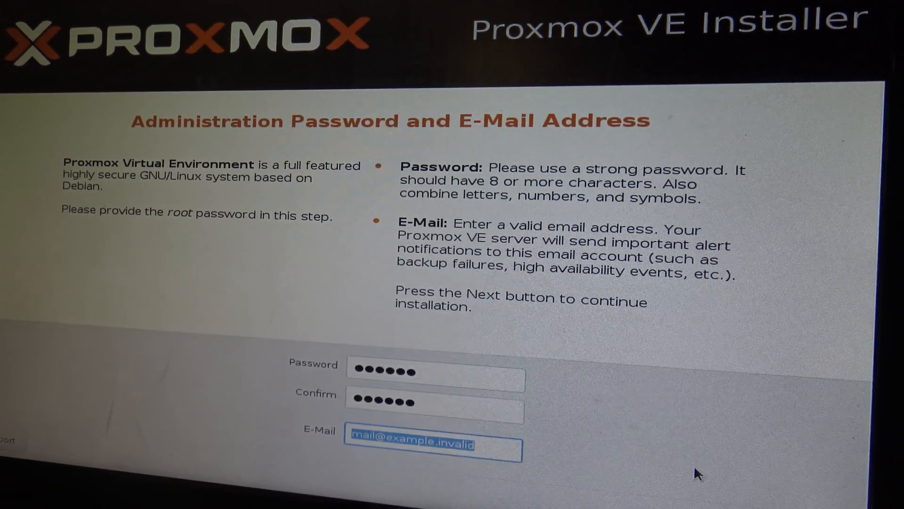
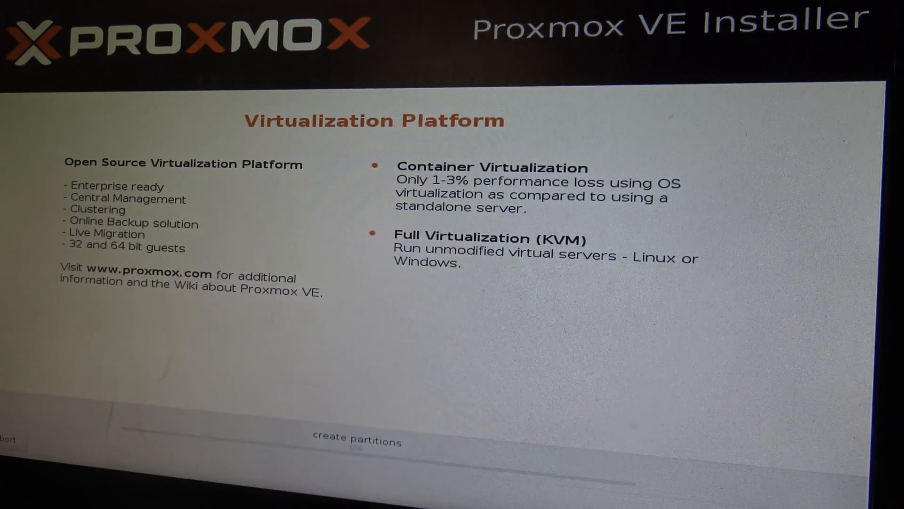
{"action": "mouse_move", "coordinate": [698, 403]}
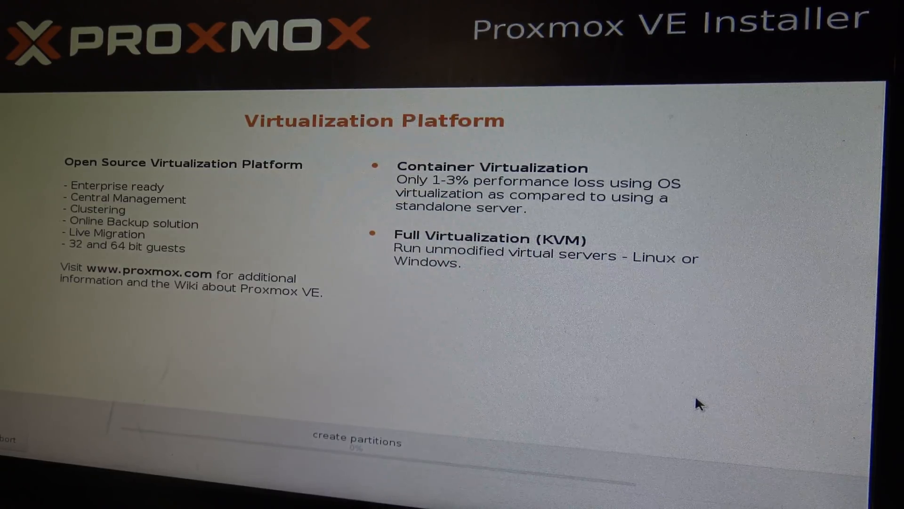